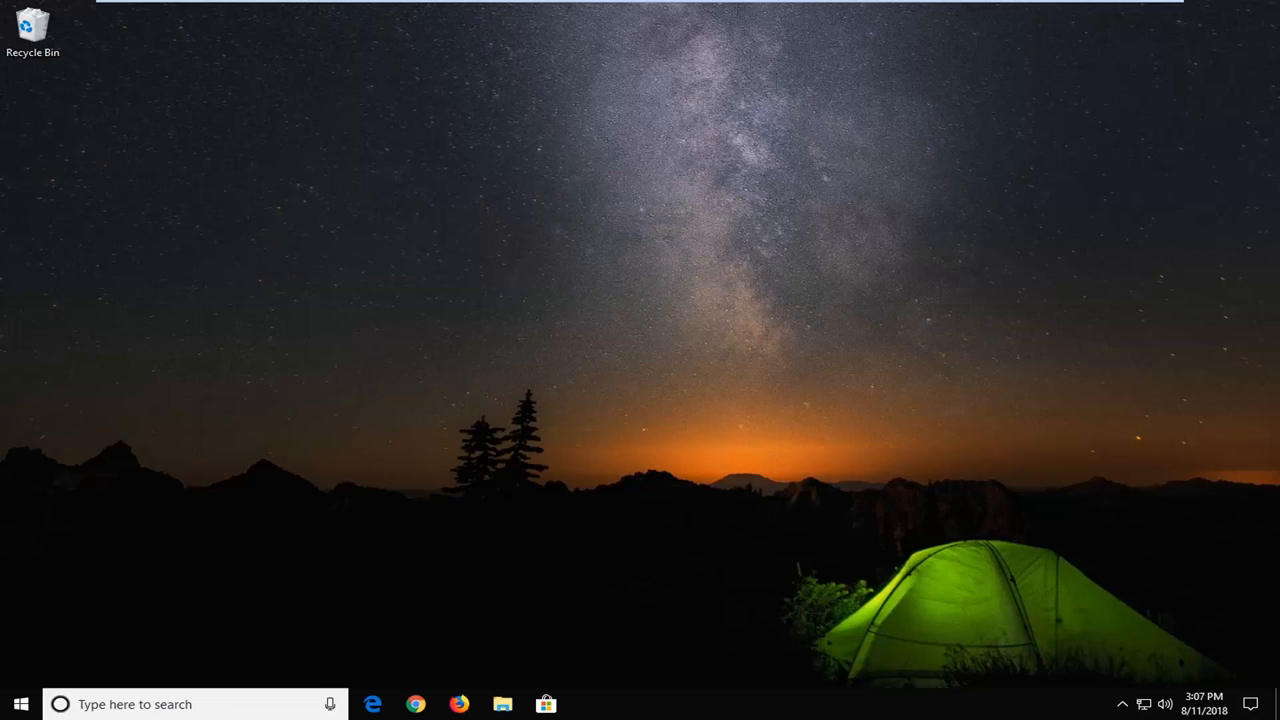
# - Search the Start Menu for 'cmd' to surface Command Prompt as the best match
pyautogui.click(20, 704)
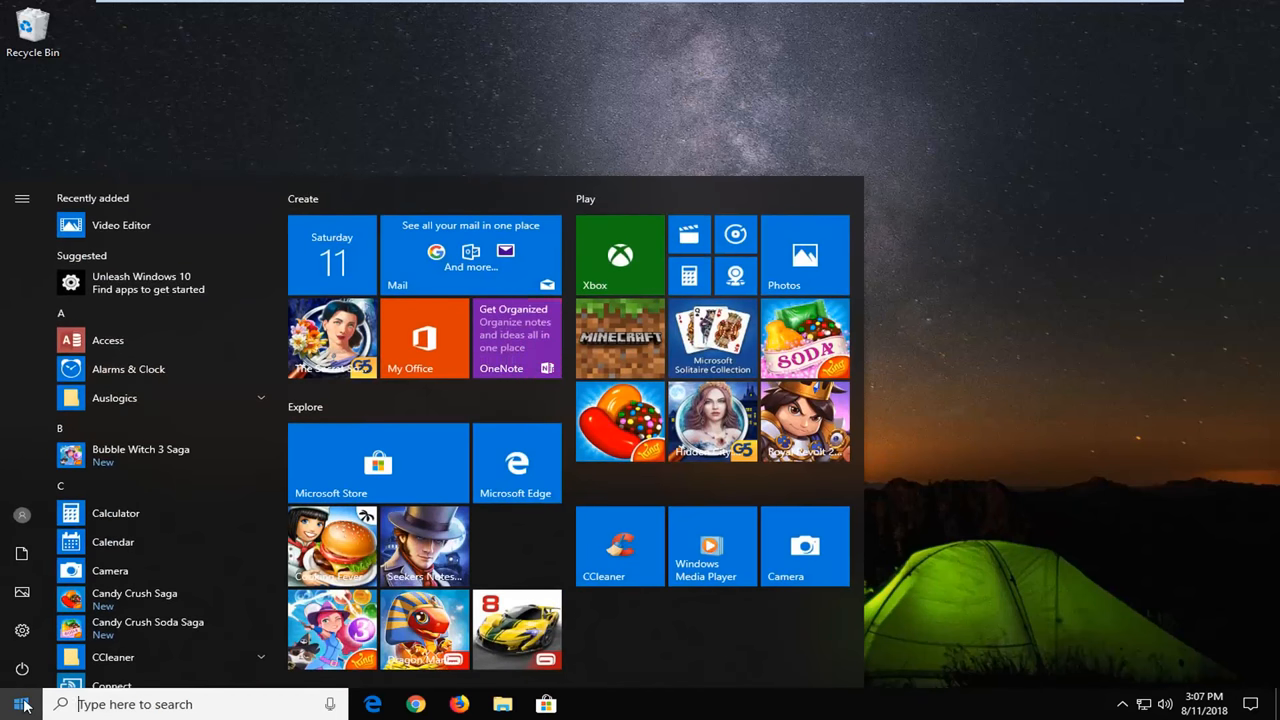
pyautogui.write('cmd')
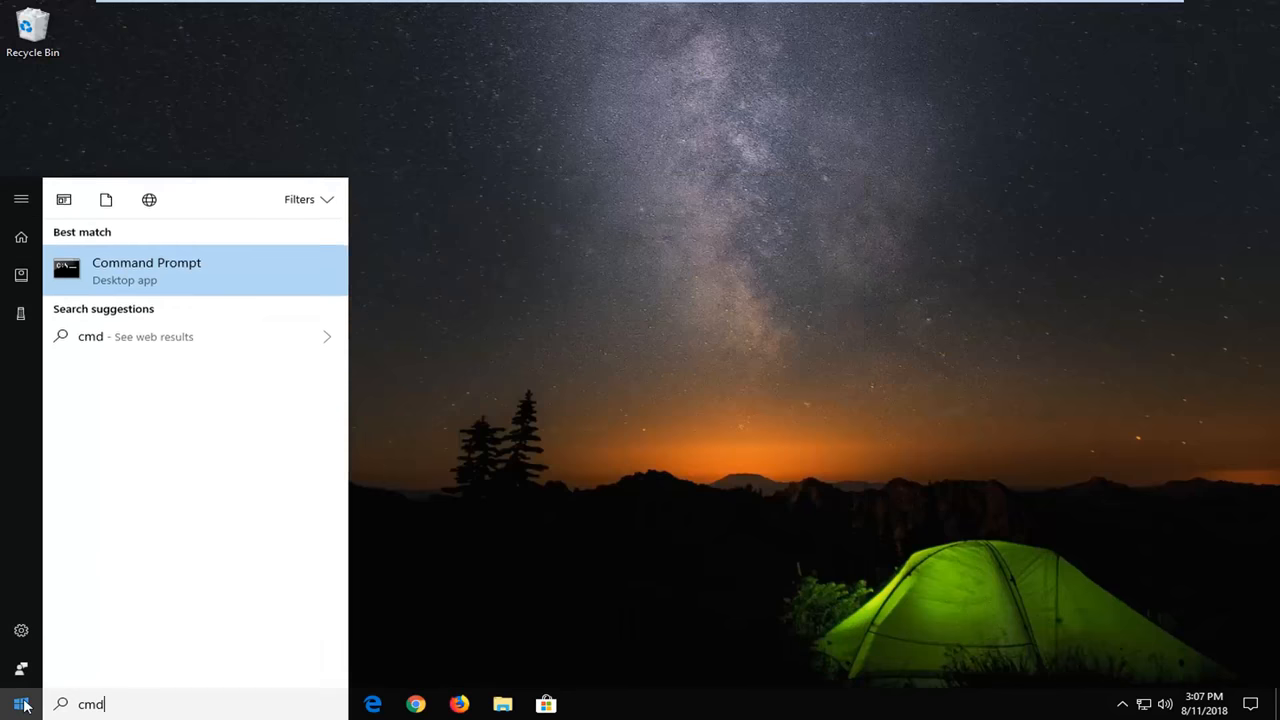
pyautogui.moveTo(180, 624)
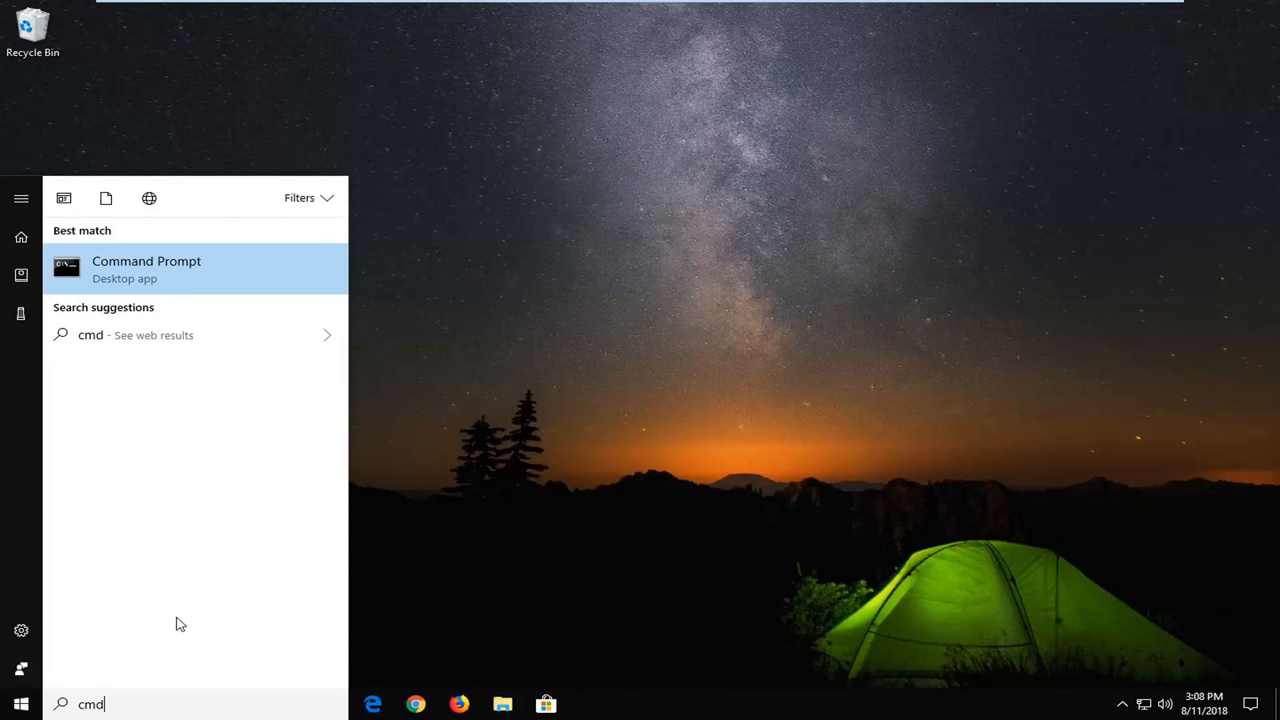
pyautogui.moveTo(118, 286)
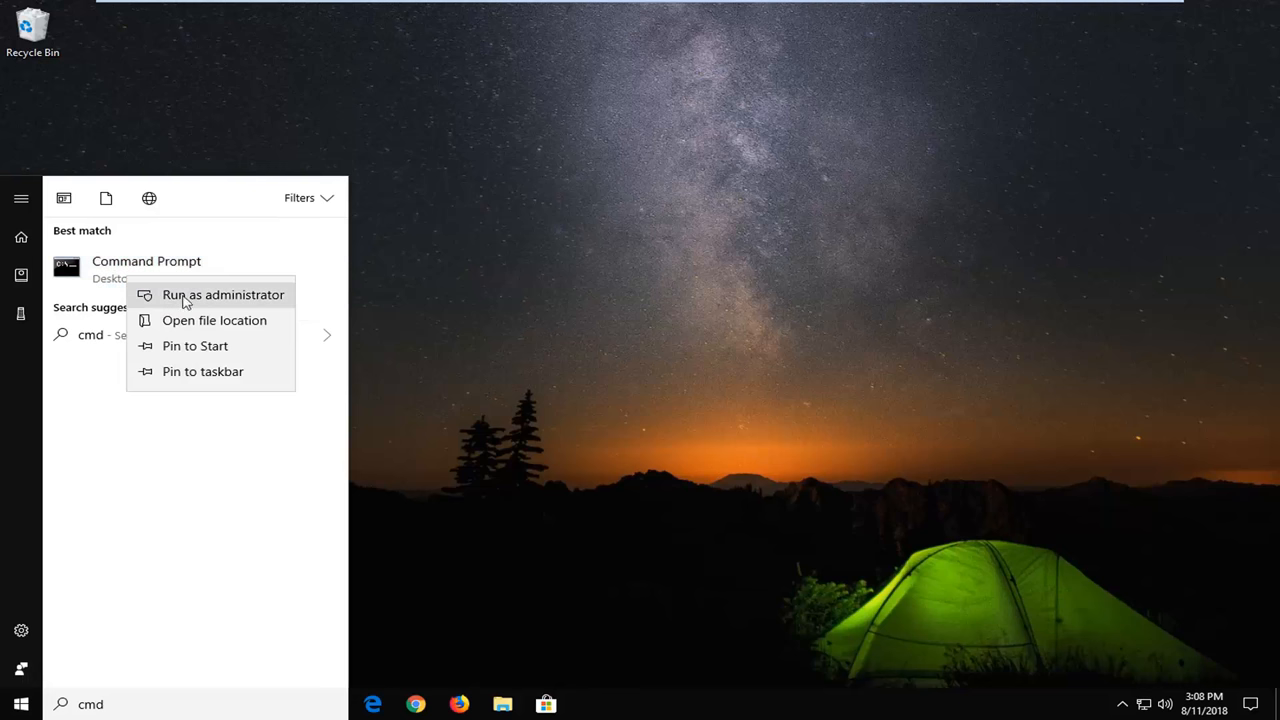
# - Run Command Prompt as administrator and approve the User Account Control prompt with Yes
pyautogui.click(224, 294)
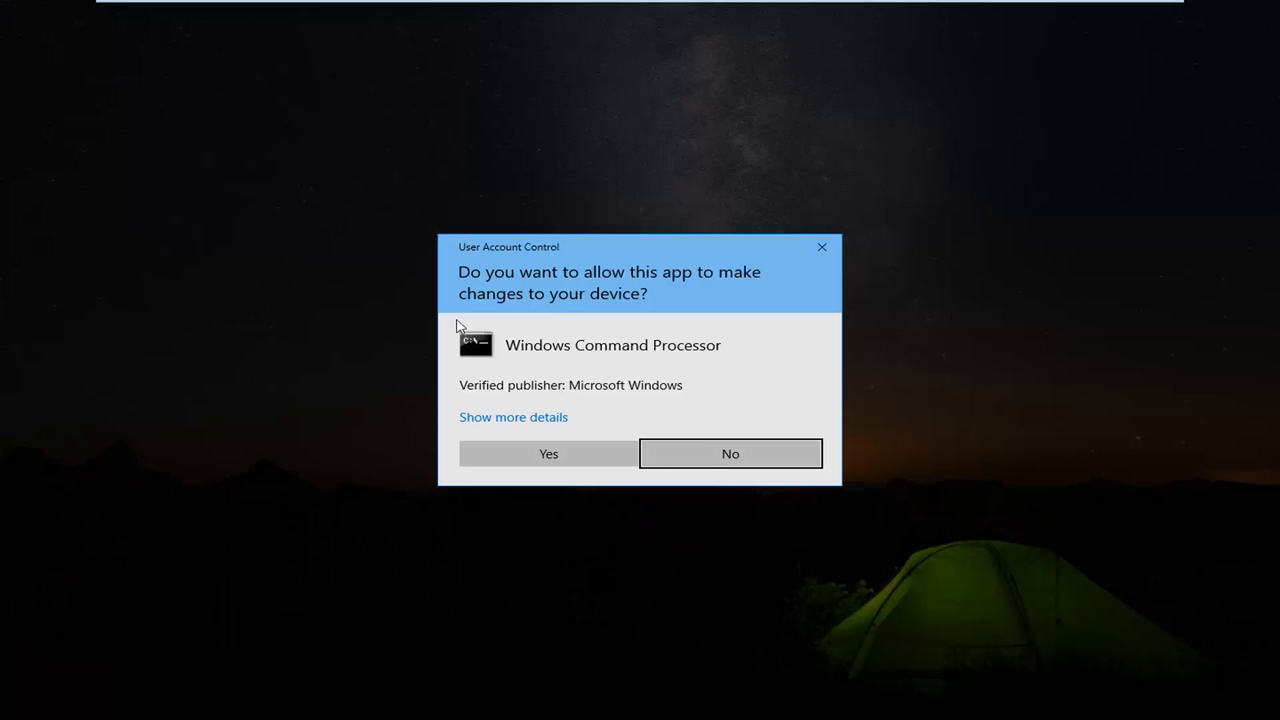
pyautogui.moveTo(588, 270)
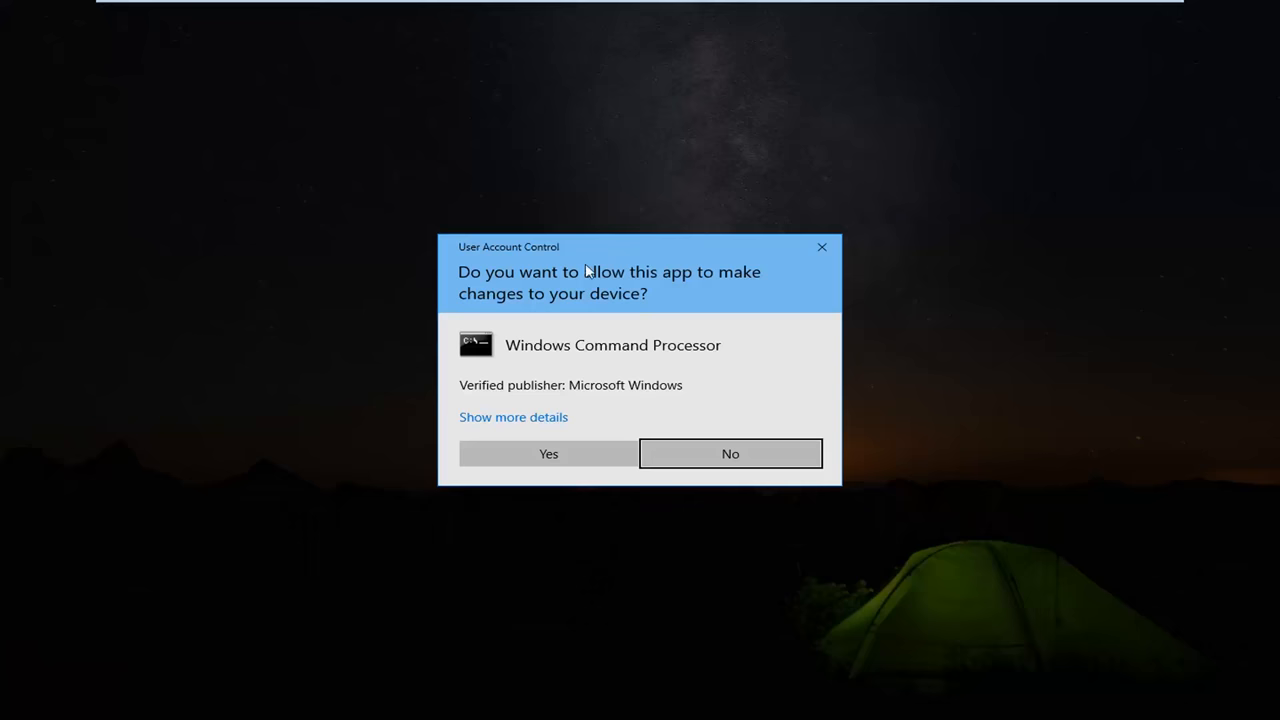
pyautogui.click(548, 452)
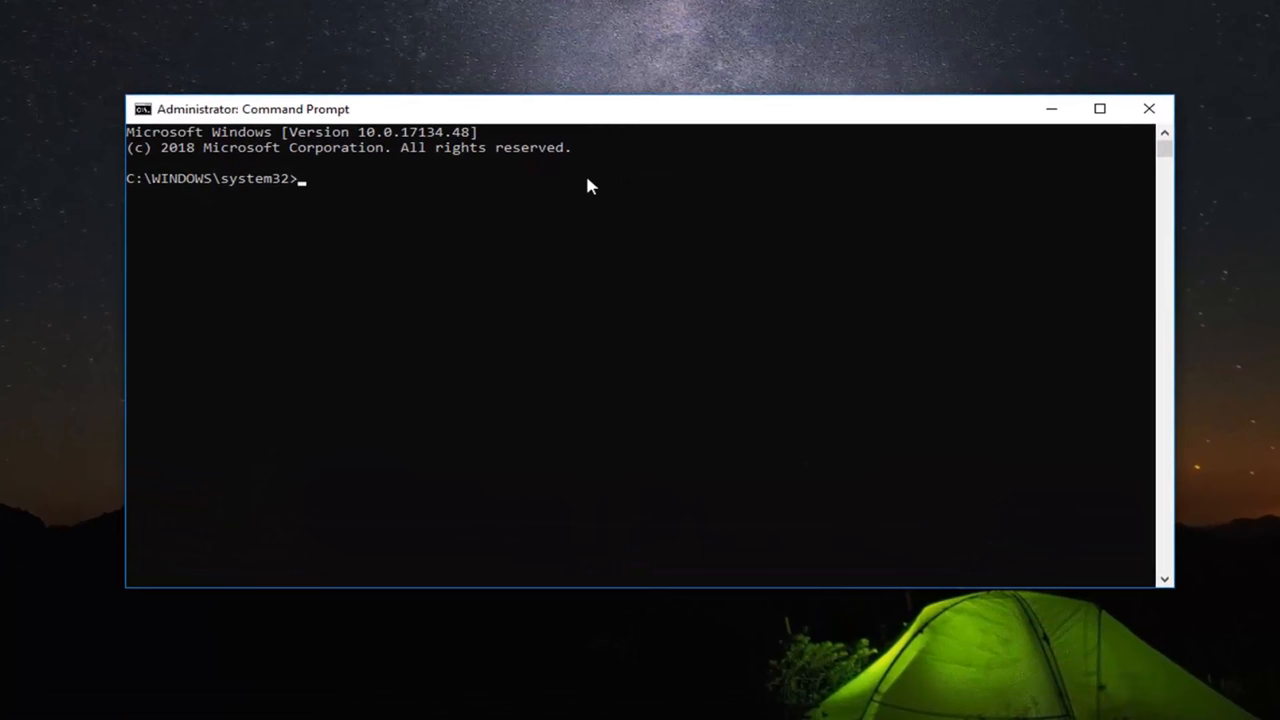
# - Enter 'regsvr32 quartz.dll' at the elevated prompt without running it yet
pyautogui.write('reg')
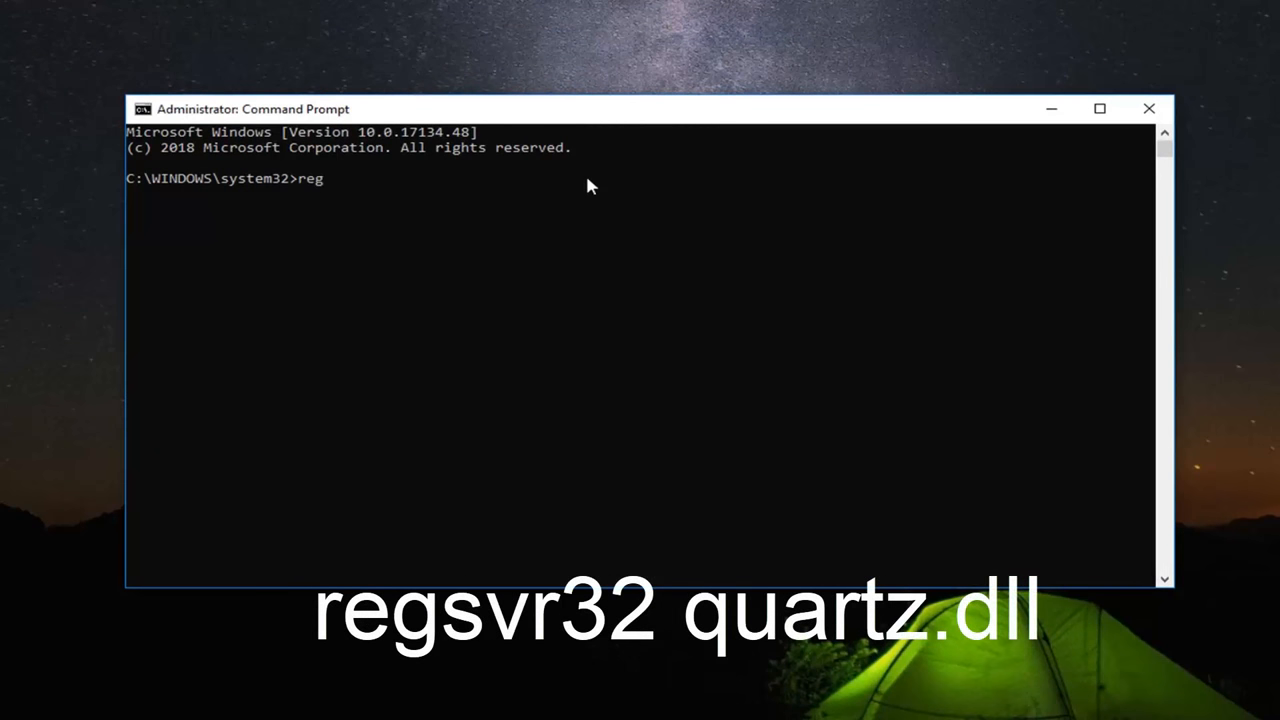
pyautogui.write('svr32')
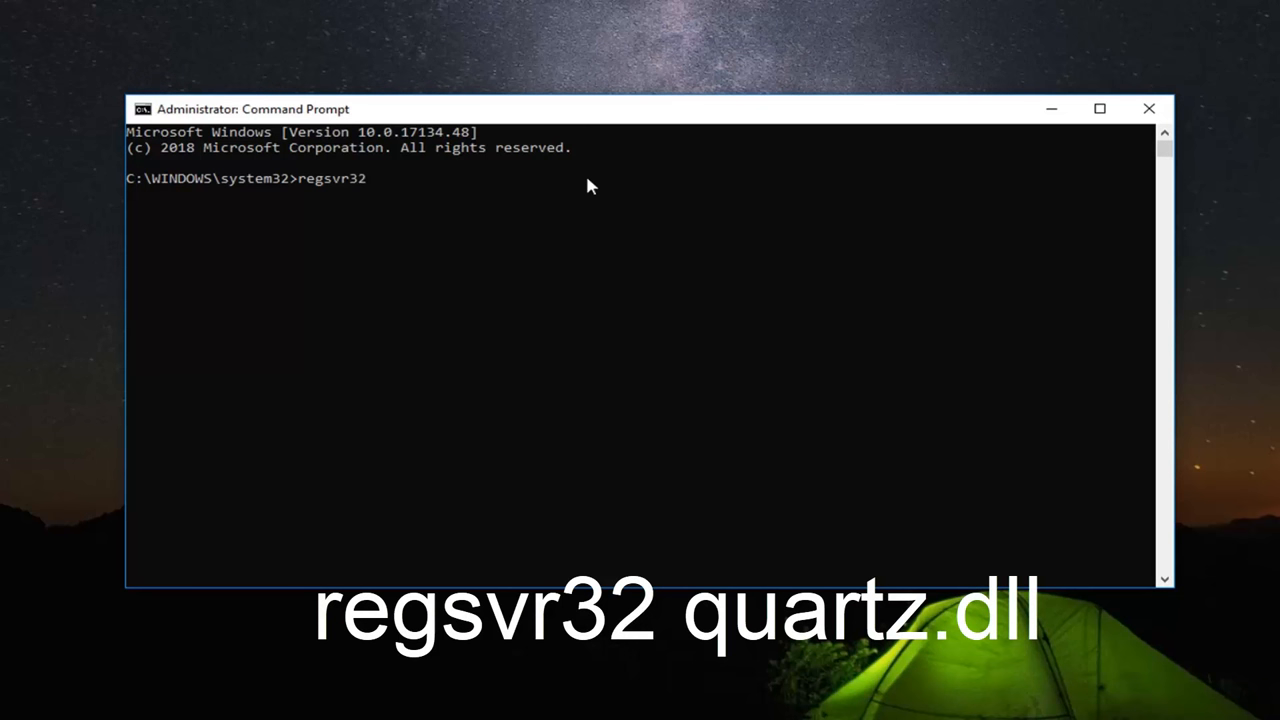
pyautogui.write('qu')
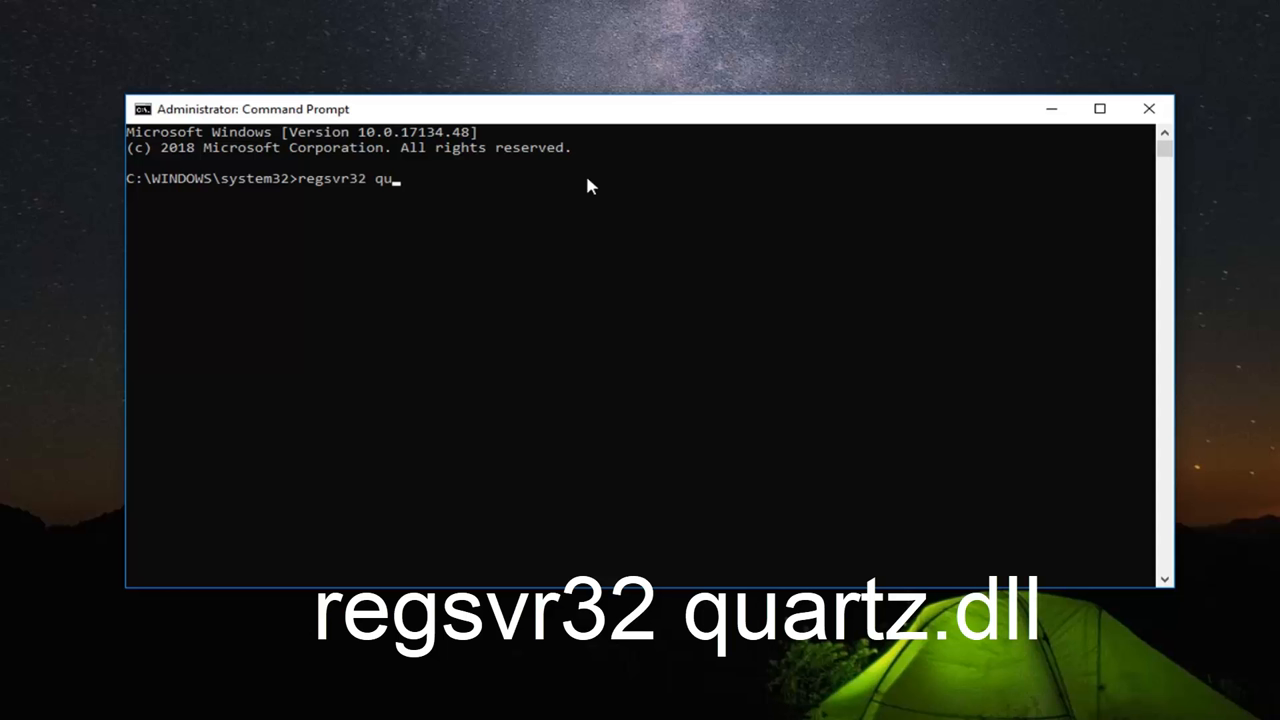
pyautogui.write('artz')
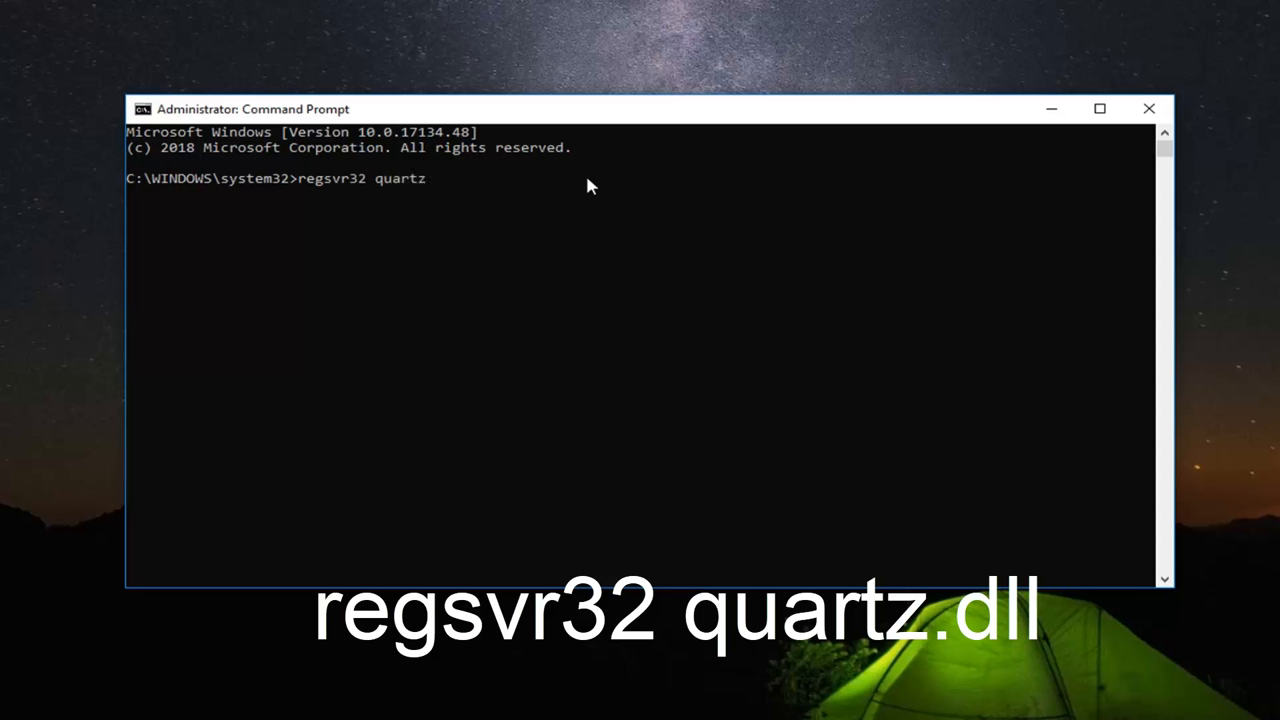
pyautogui.write('.dll')
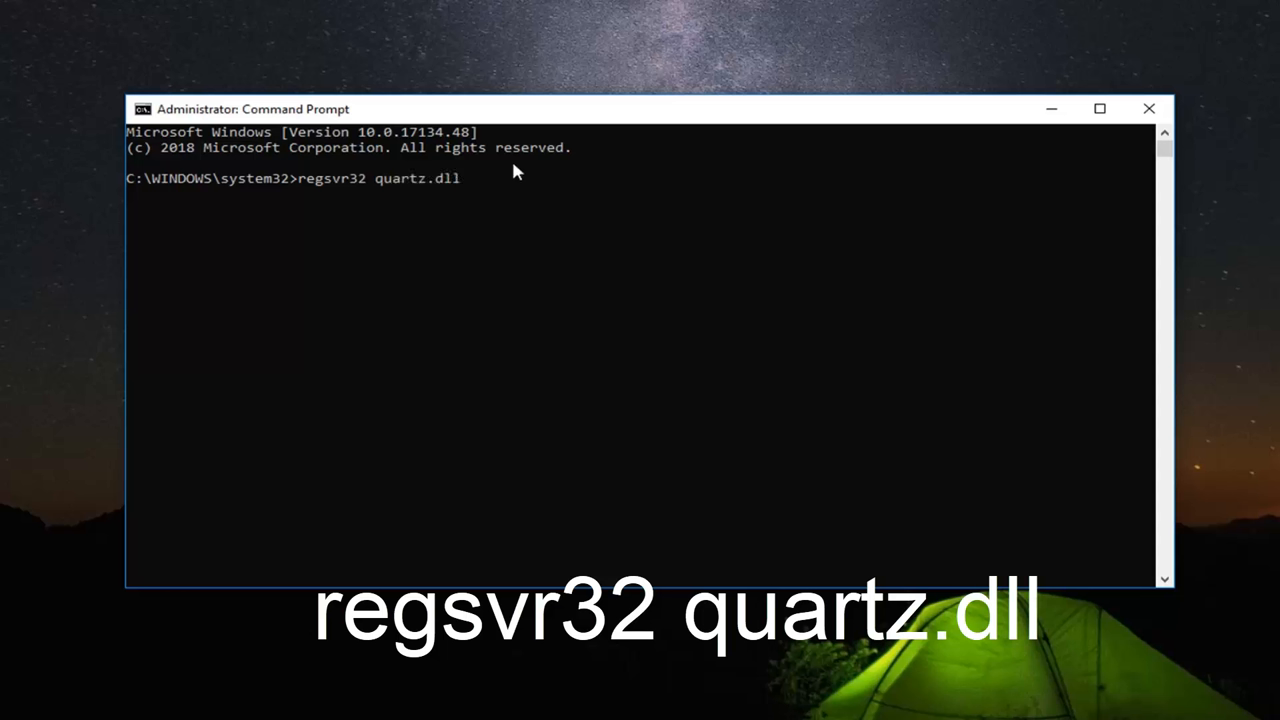
pyautogui.moveTo(368, 180)
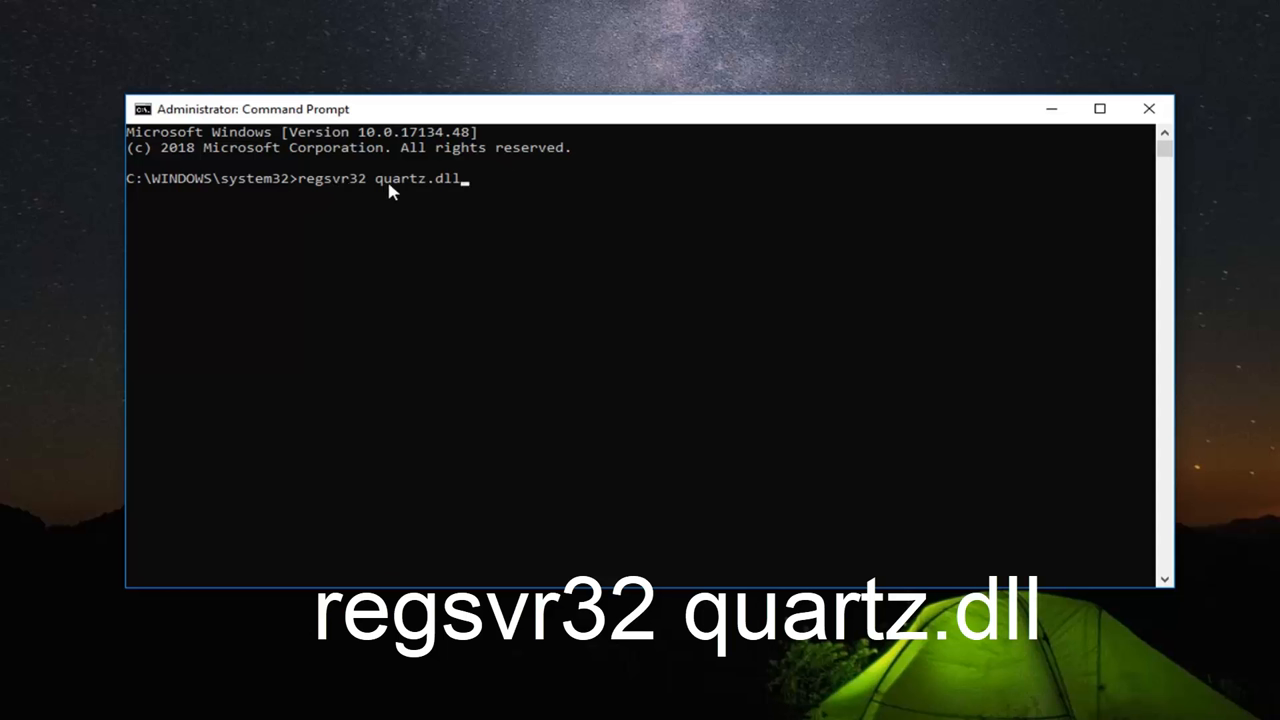
pyautogui.moveTo(436, 192)
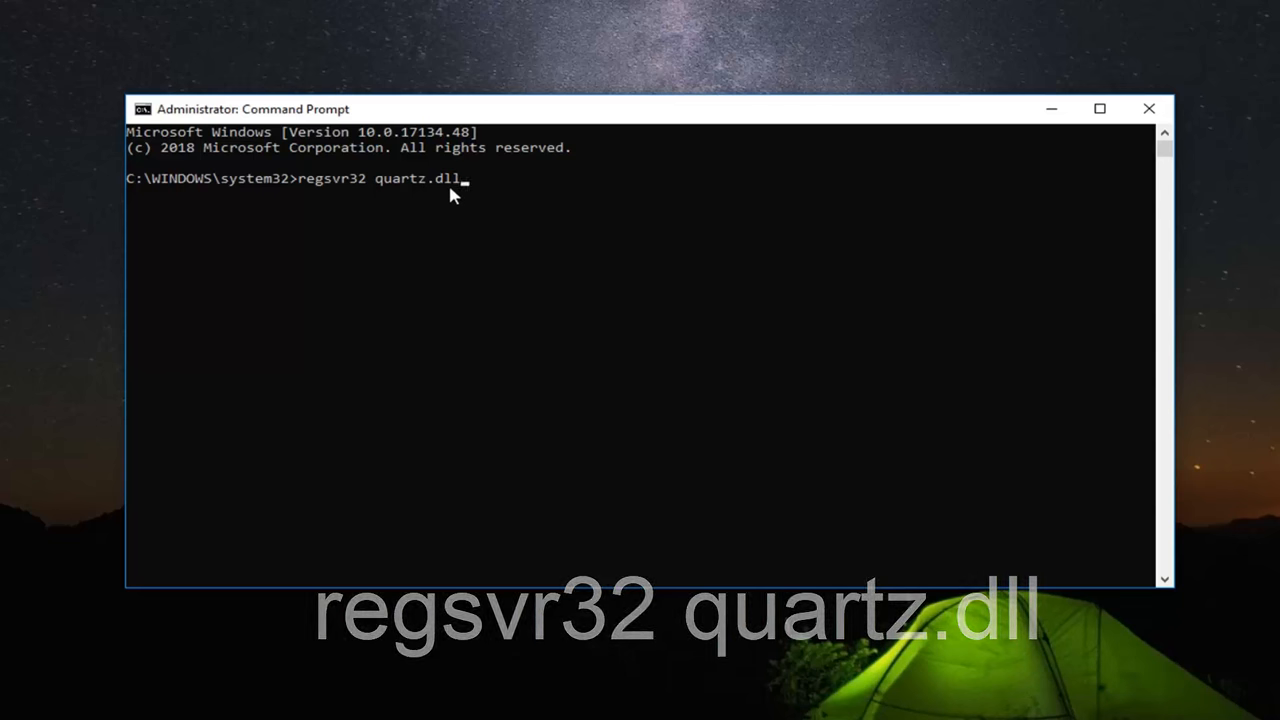
pyautogui.moveTo(442, 252)
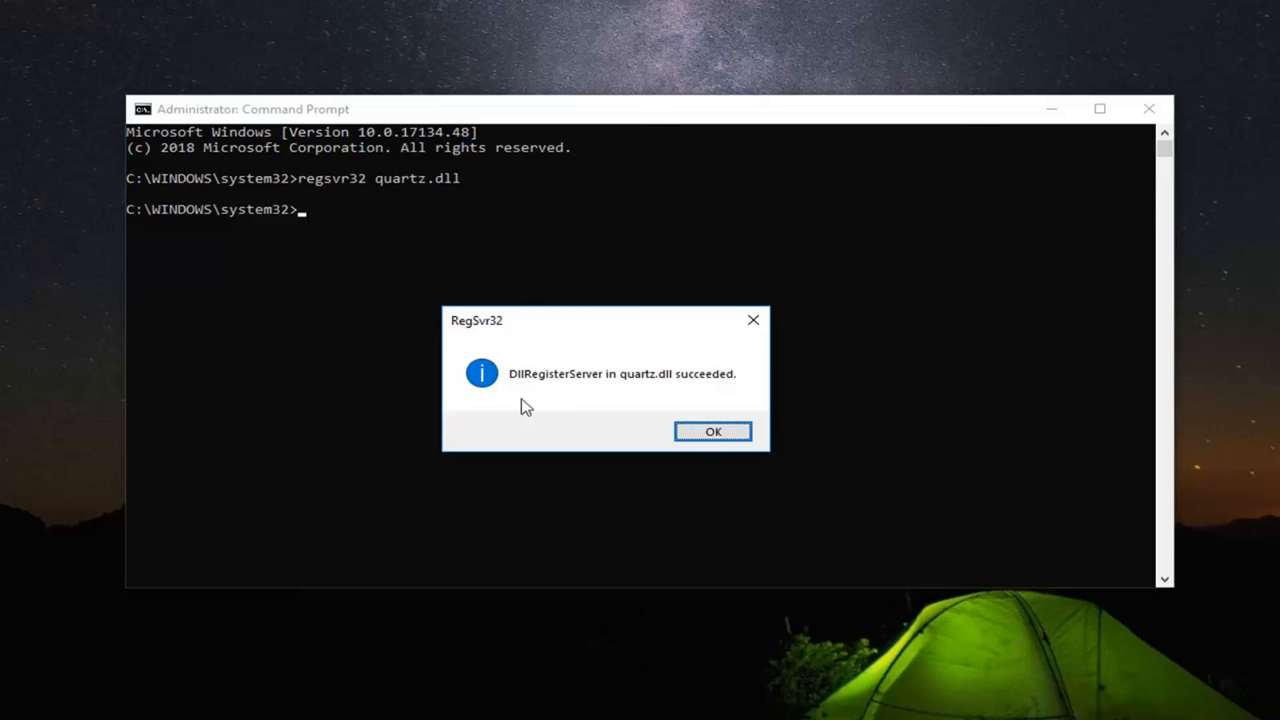
pyautogui.moveTo(540, 412)
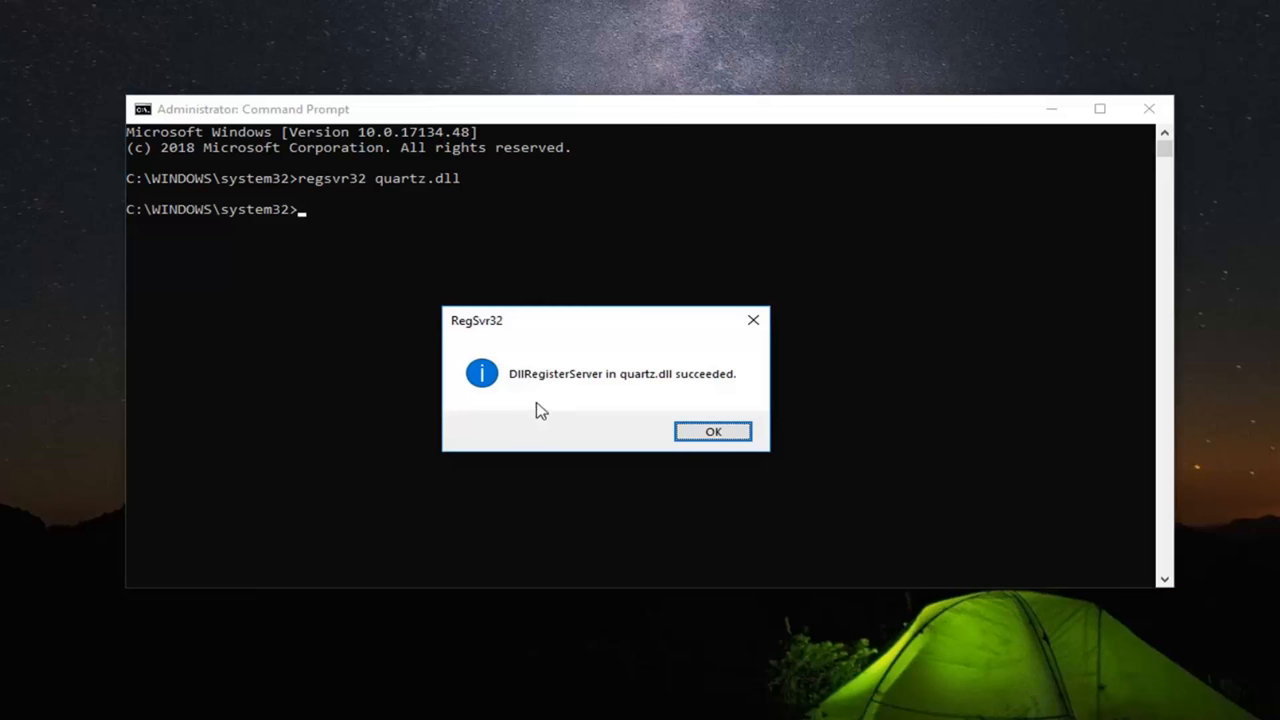
pyautogui.moveTo(1008, 480)
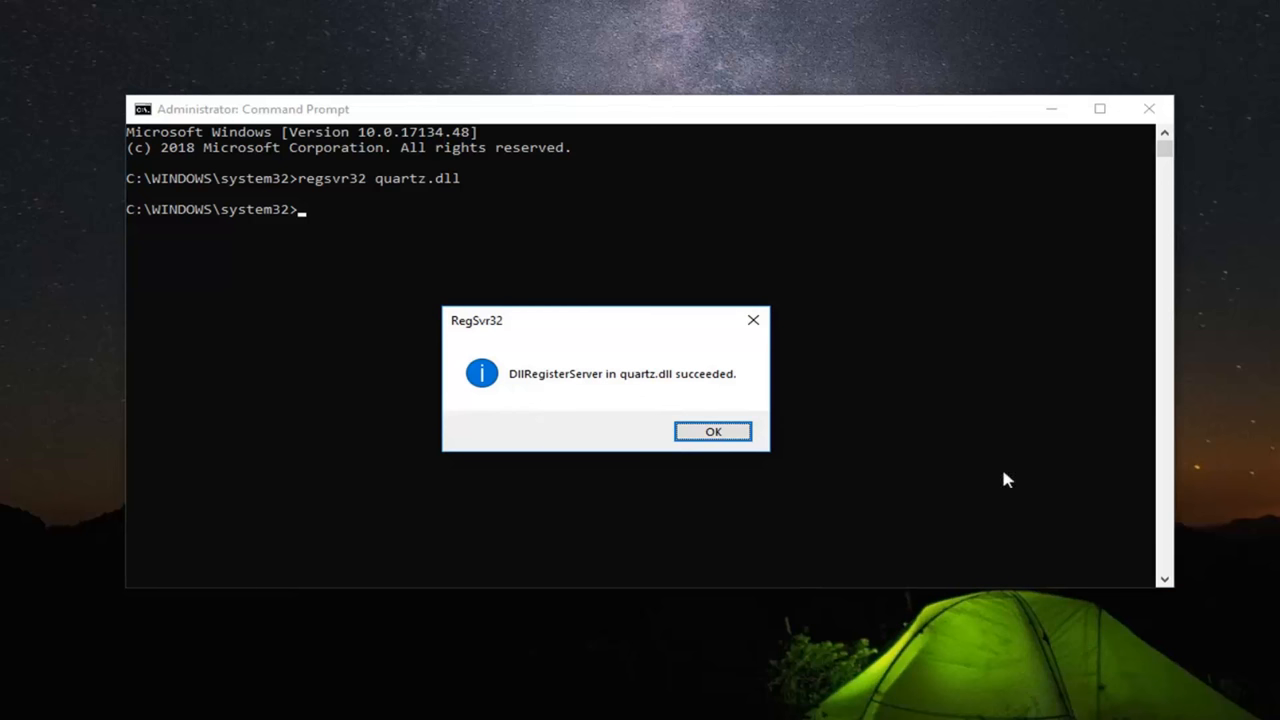
# - Run the registration and dismiss the RegSvr32 success dialog with OK
pyautogui.click(712, 432)
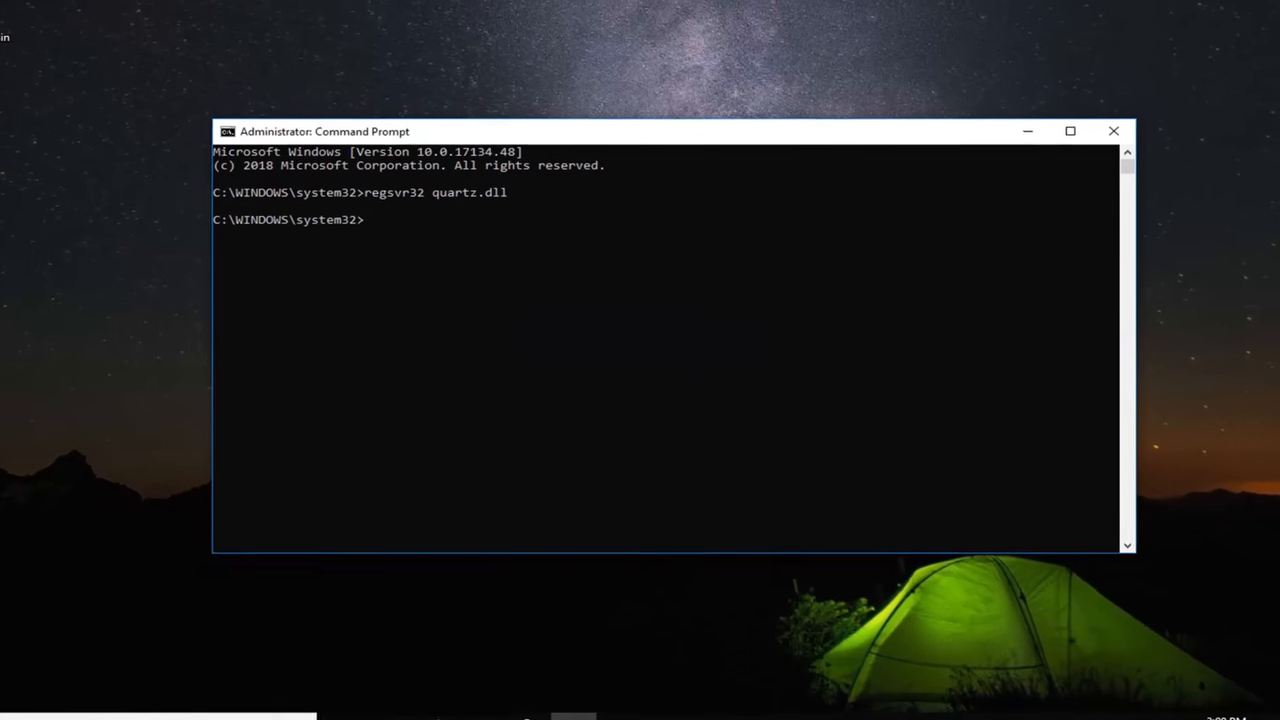